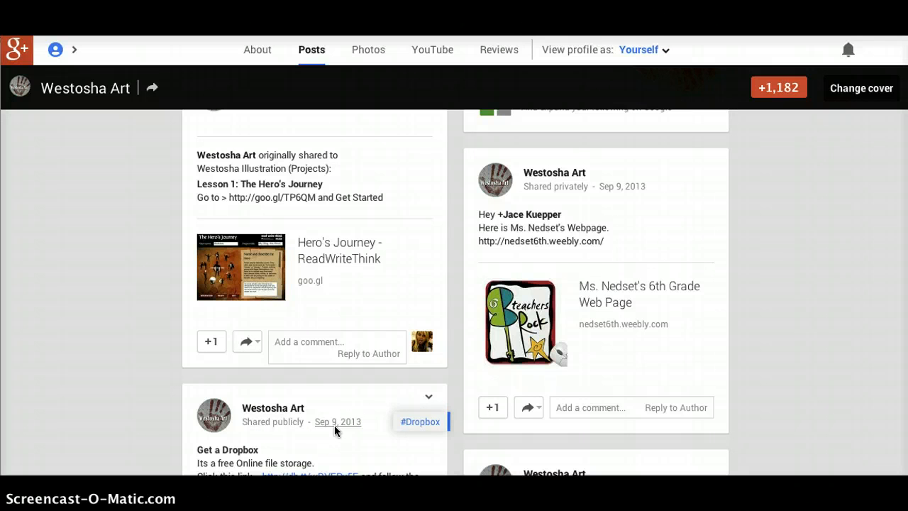
pyautogui.moveTo(144, 100)
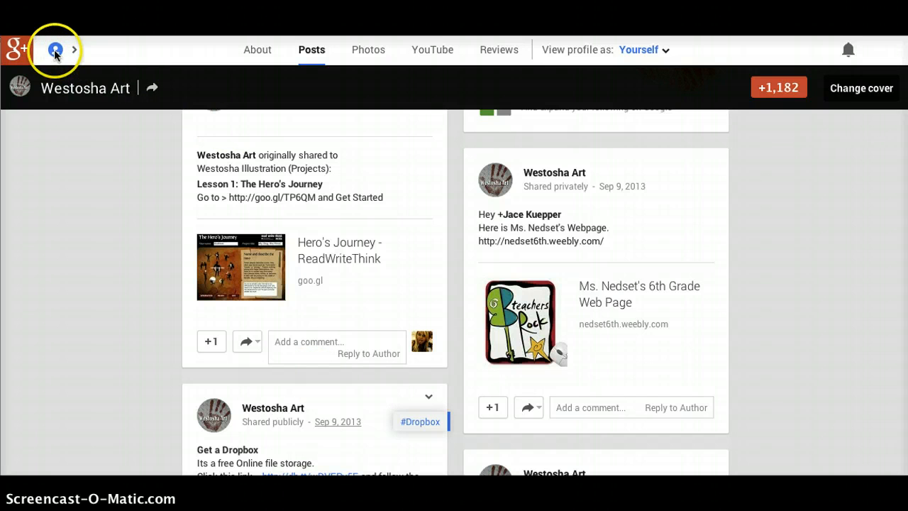
# Step: Leave the Westosha Art profile for the home stream and head toward Events
pyautogui.click(55, 49)
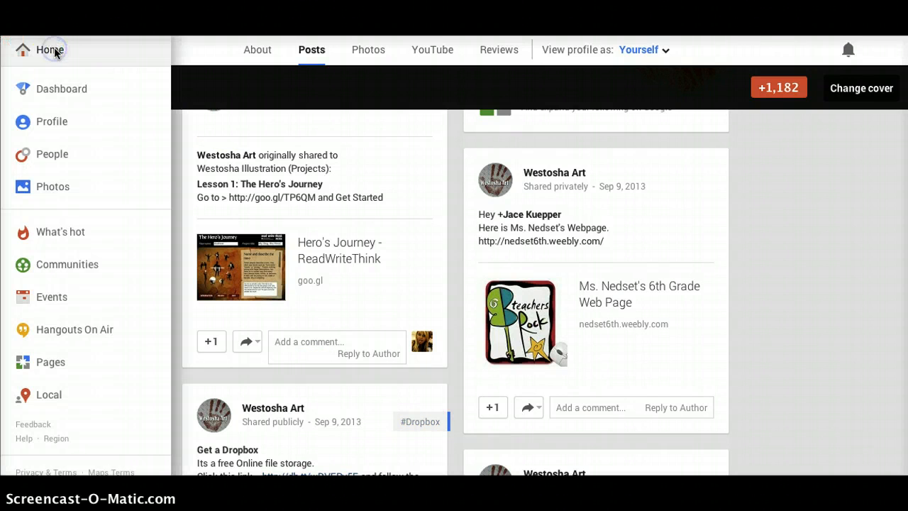
pyautogui.moveTo(48, 264)
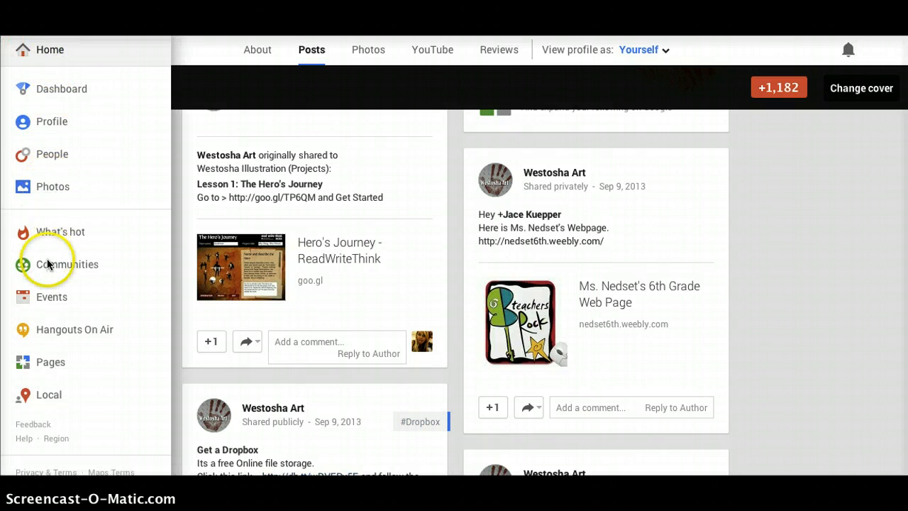
pyautogui.click(39, 50)
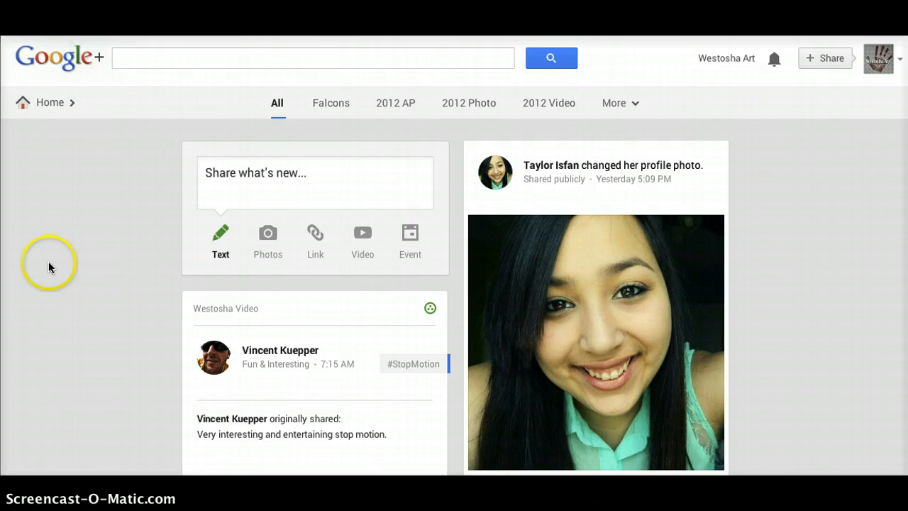
pyautogui.click(46, 102)
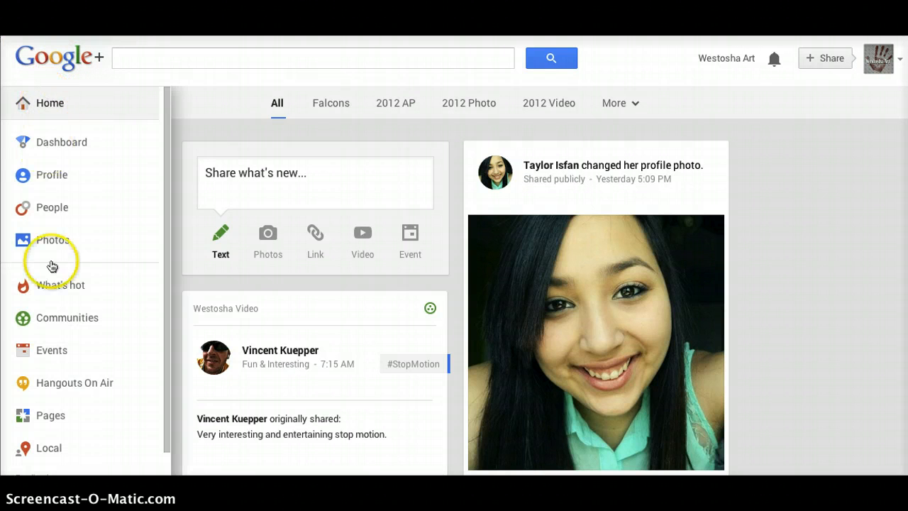
pyautogui.click(51, 350)
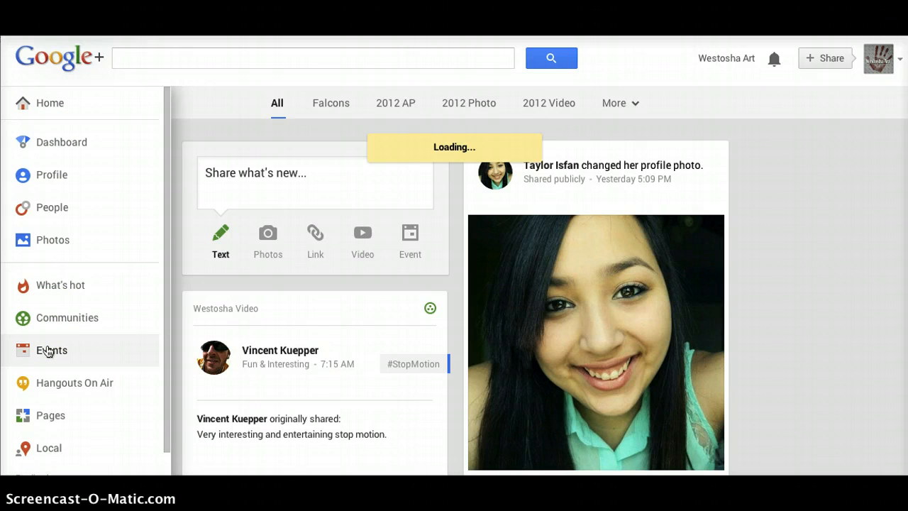
# Step: From Your events, bring up the 2013 Summer Photo Love Candid Event page and review its details
pyautogui.click(51, 350)
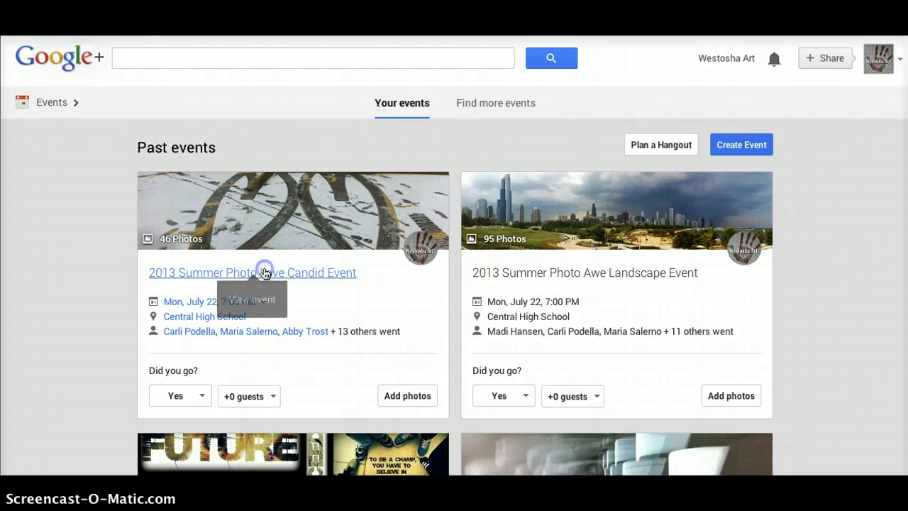
pyautogui.click(252, 272)
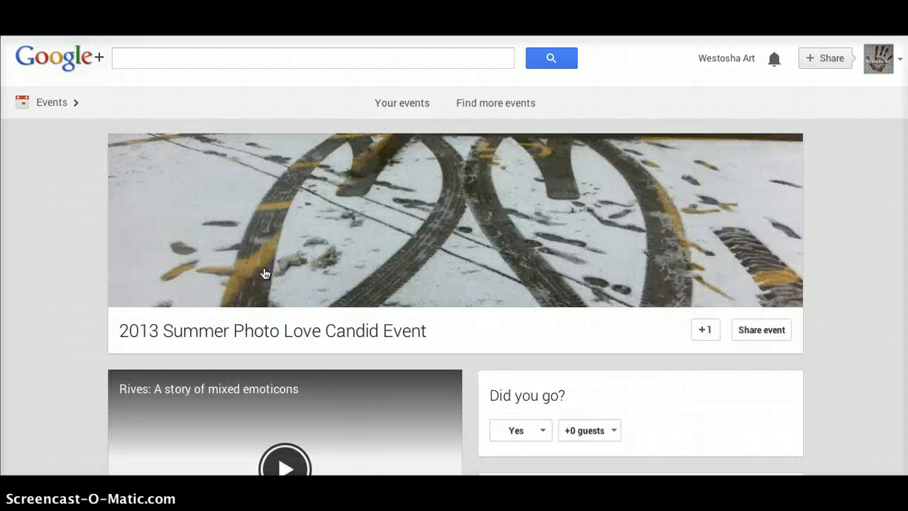
pyautogui.scroll(-3)
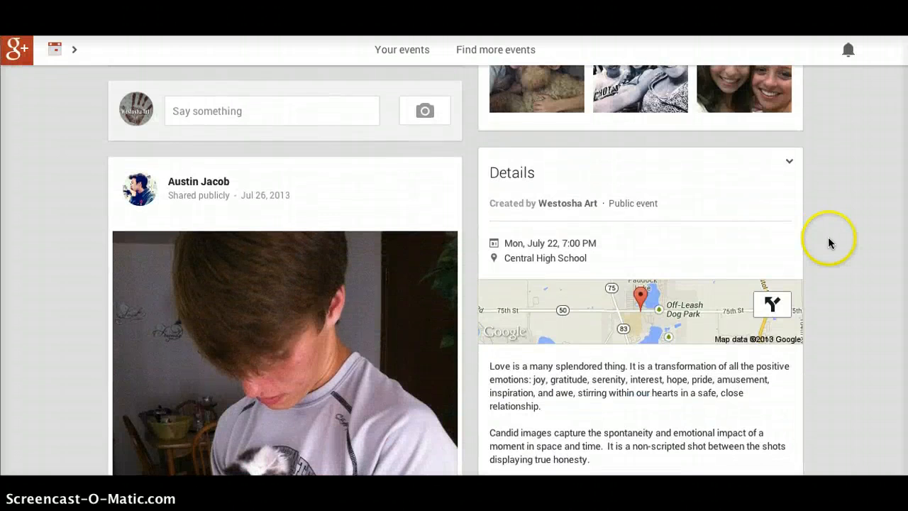
pyautogui.scroll(-3)
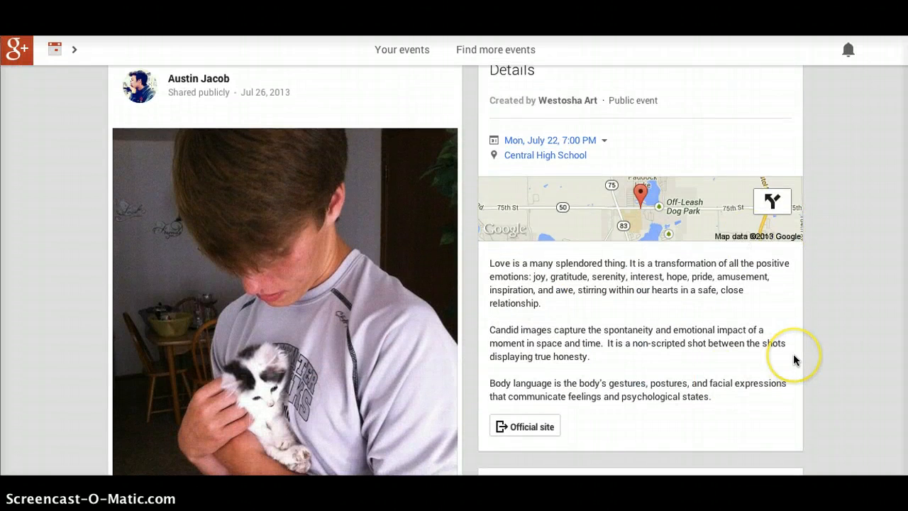
pyautogui.scroll(-3)
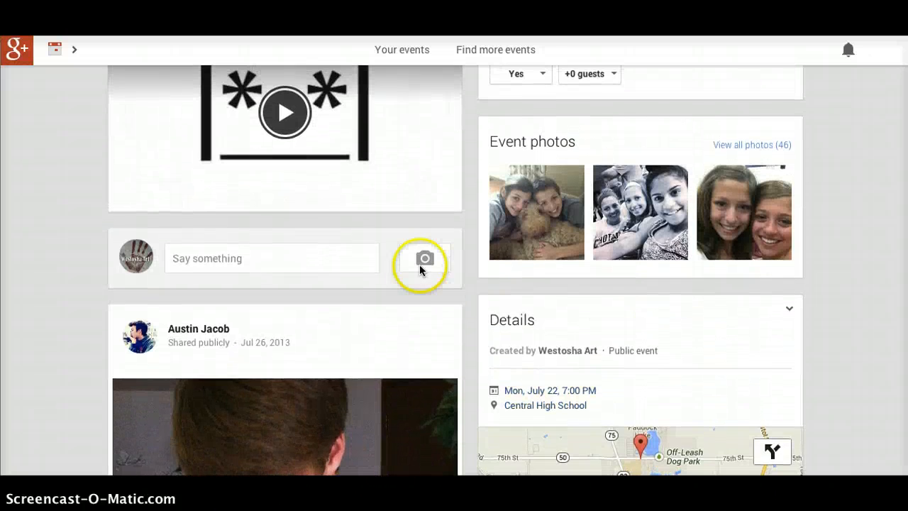
# Step: Start adding photos from the event's post box and show the Westosha Art albums
pyautogui.click(424, 258)
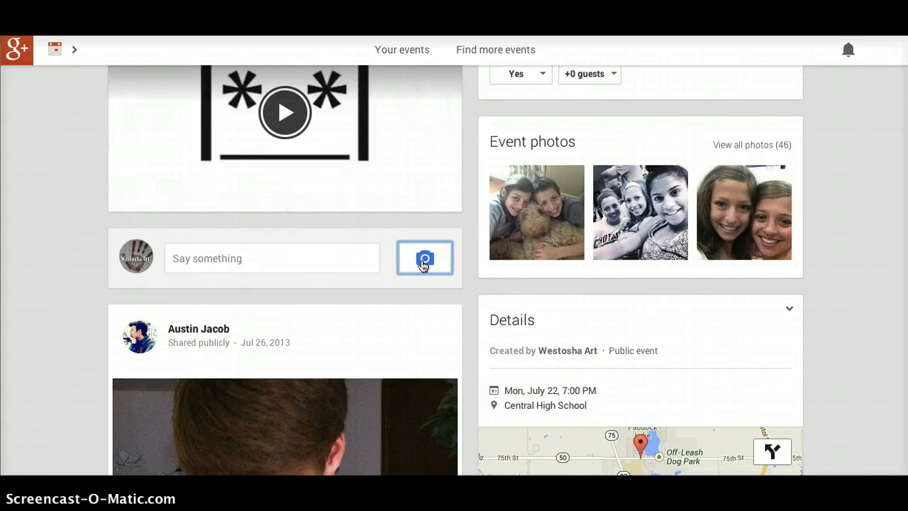
pyautogui.click(425, 258)
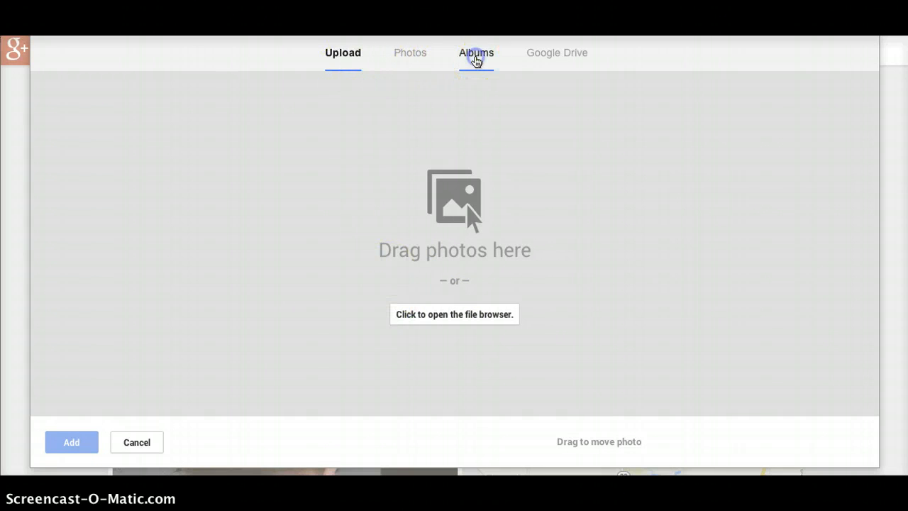
pyautogui.click(476, 53)
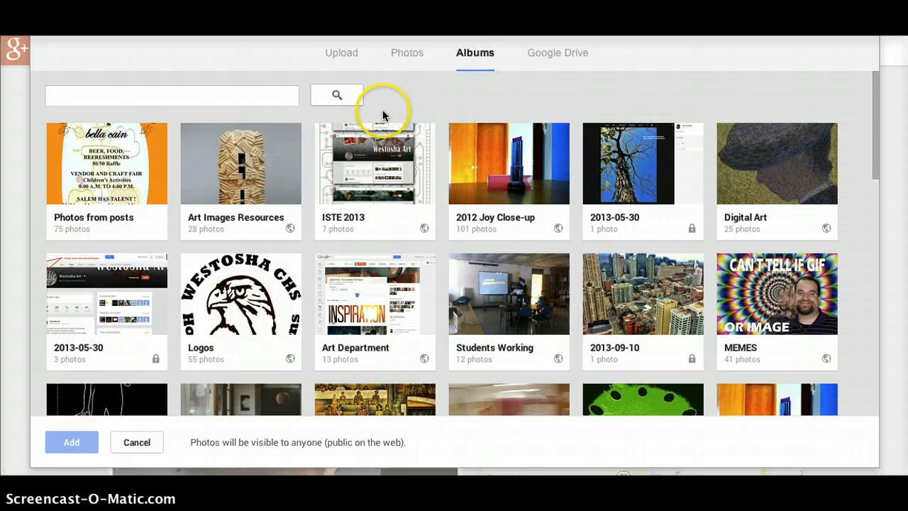
pyautogui.moveTo(380, 132)
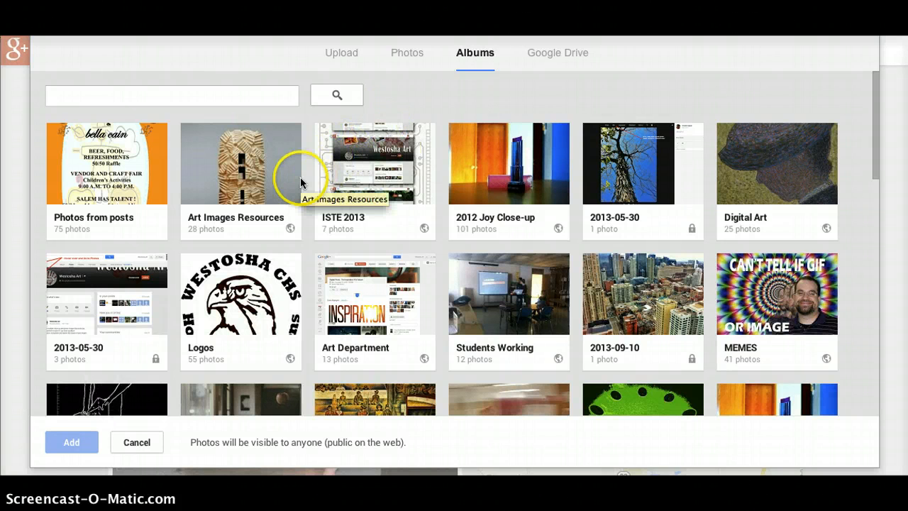
pyautogui.scroll(-3)
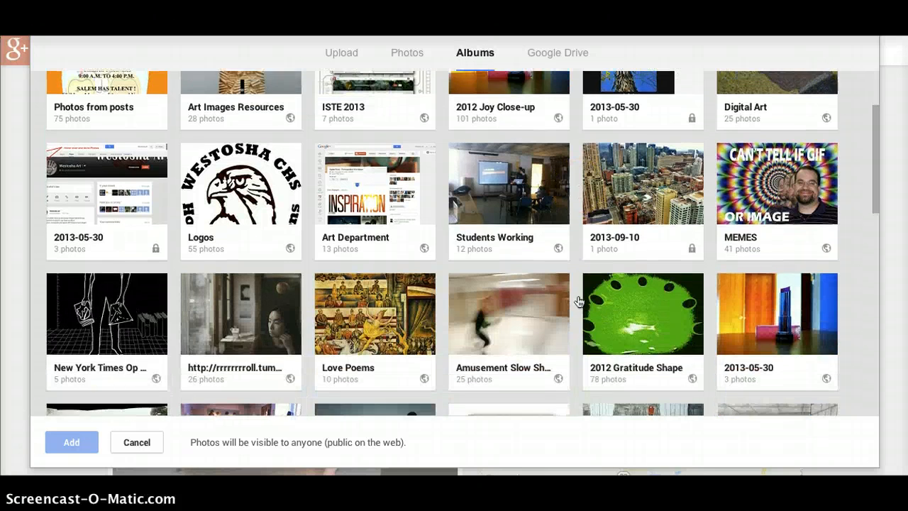
# Step: From the Love Poems album, add three paintings including the couple in green and the night landscape
pyautogui.click(348, 327)
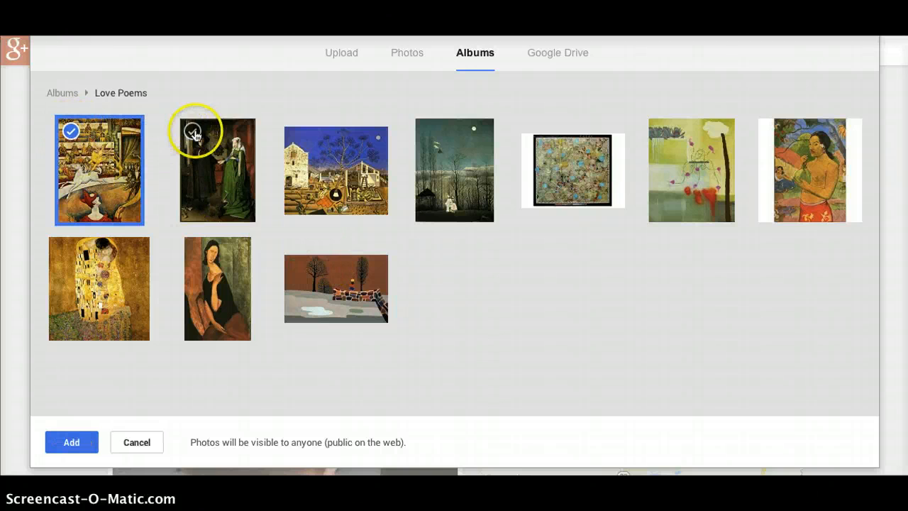
pyautogui.click(217, 170)
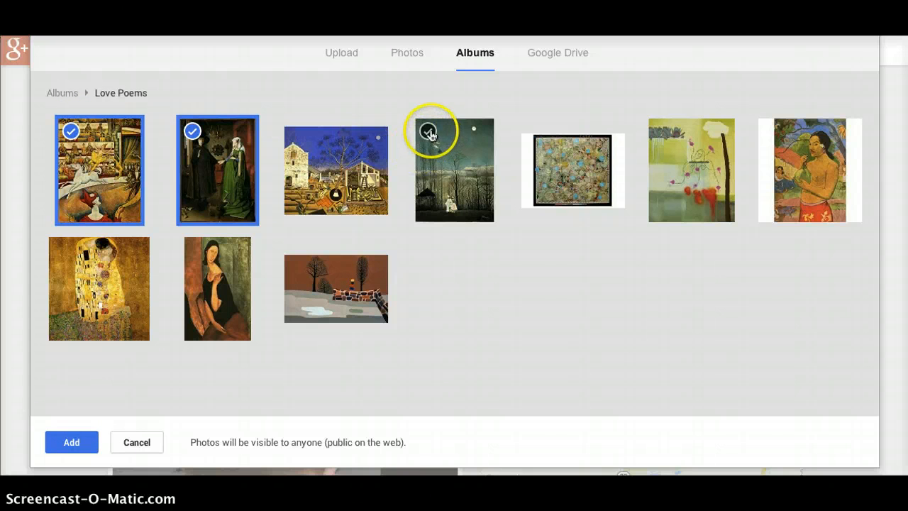
pyautogui.click(429, 131)
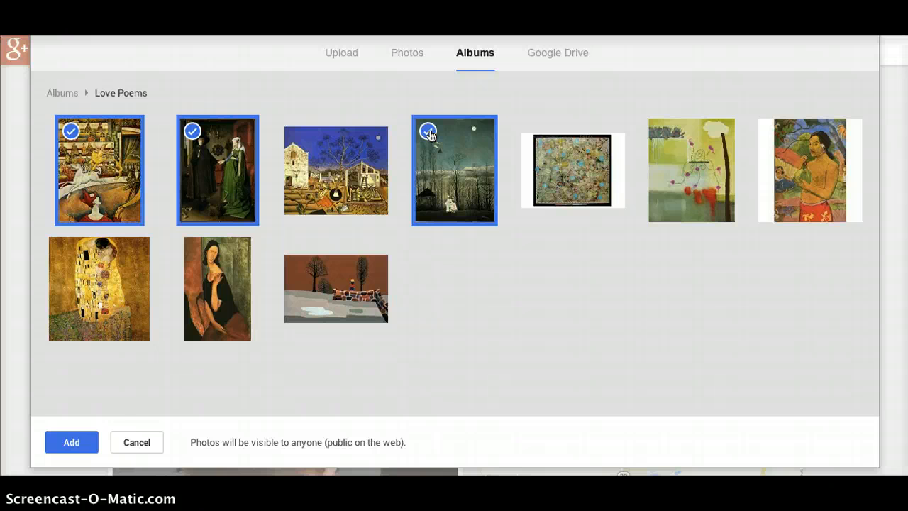
pyautogui.click(71, 442)
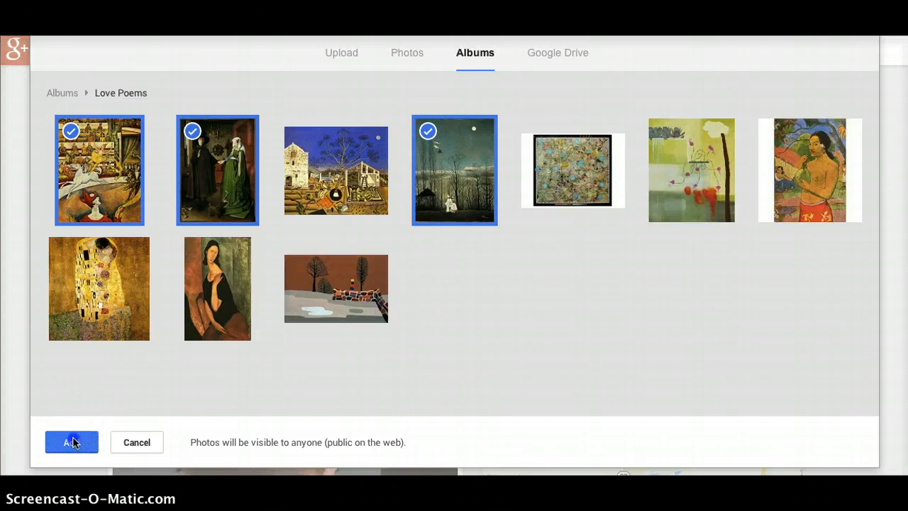
pyautogui.click(71, 442)
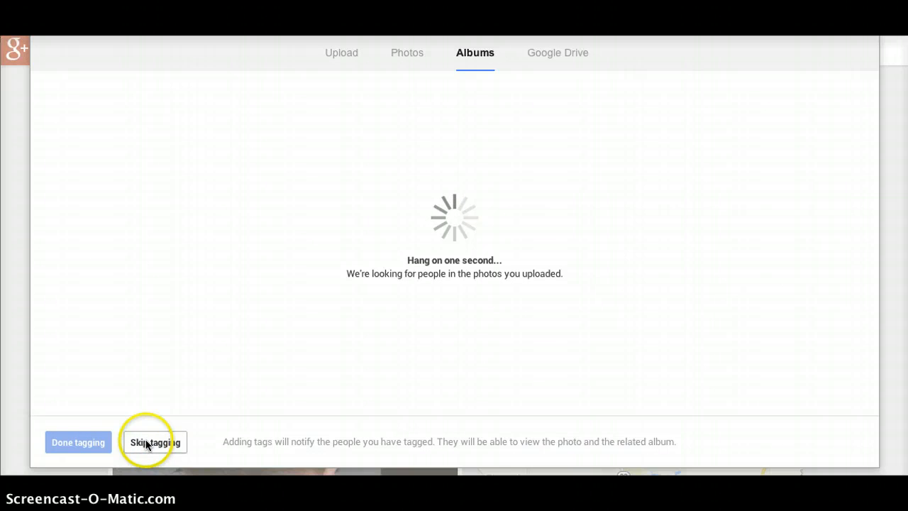
# Step: Skip tagging so the paintings post, bringing the event to 49 photos
pyautogui.click(155, 441)
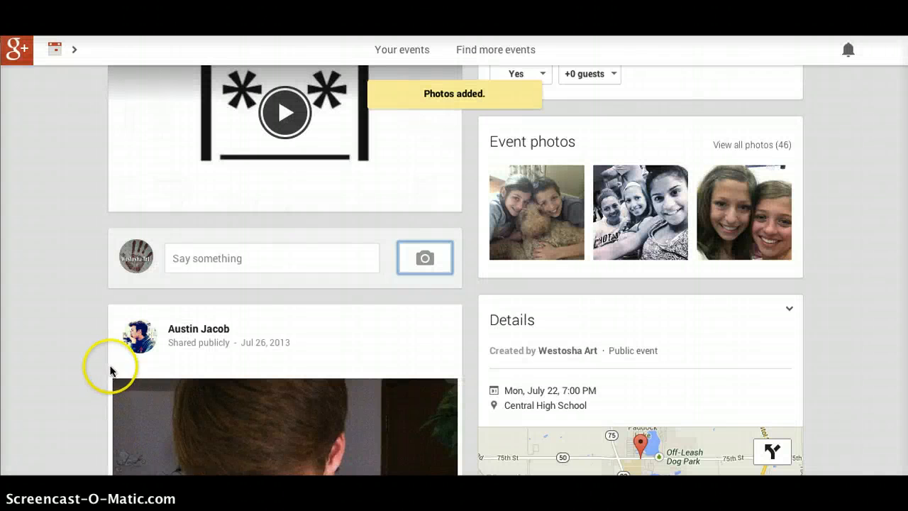
pyautogui.scroll(-3)
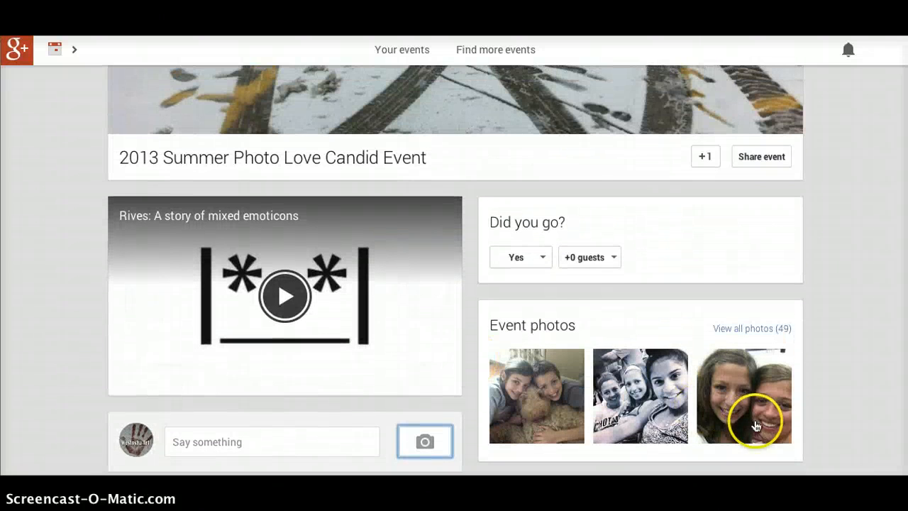
pyautogui.click(752, 328)
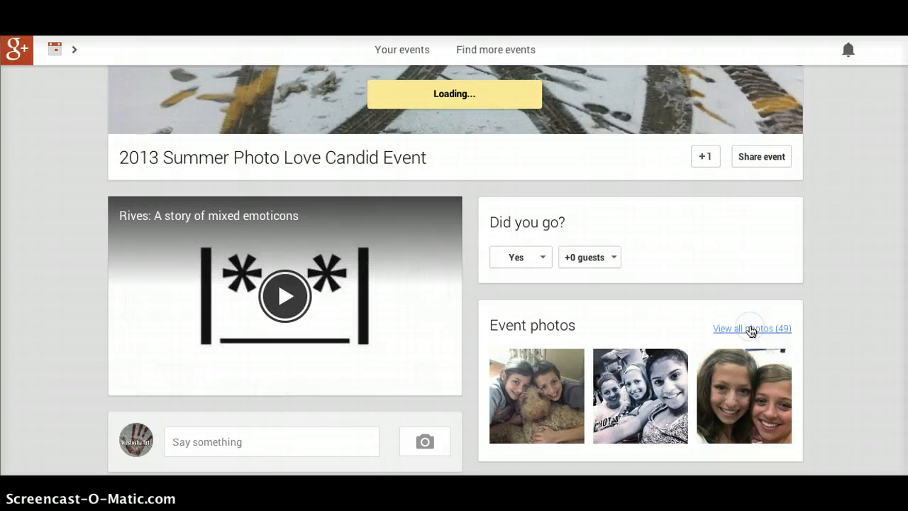
# Step: View all 49 event photos with the new paintings and show the sorting options
pyautogui.click(749, 328)
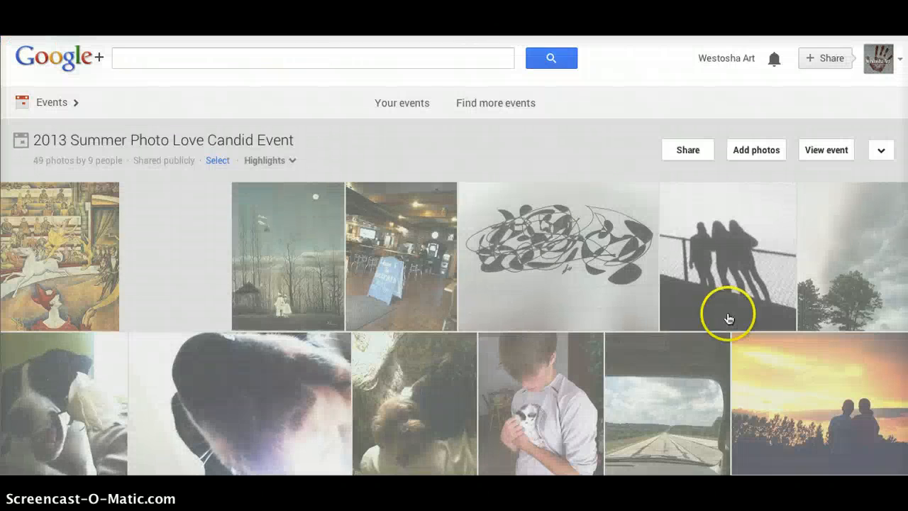
pyautogui.click(269, 159)
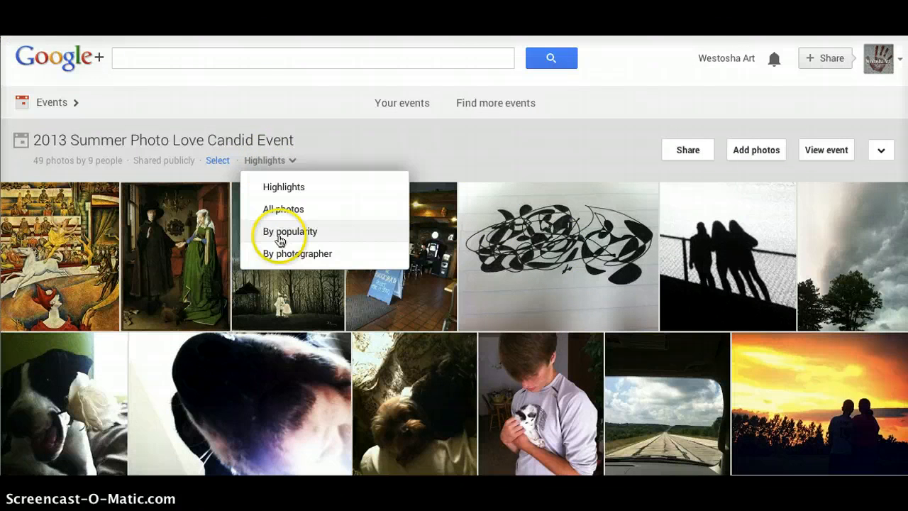